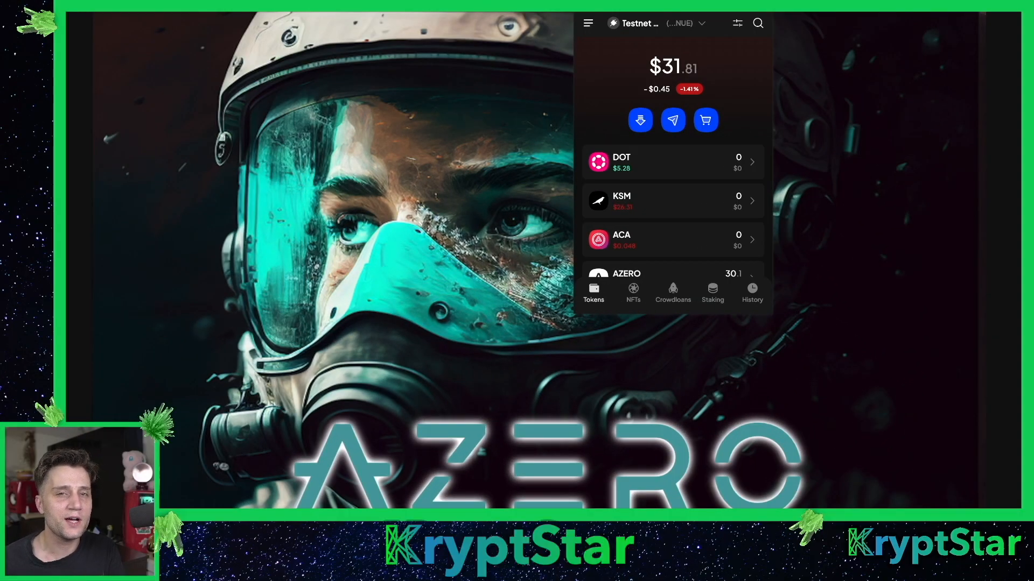
{"action": "mouse_move", "coordinate": [939, 209]}
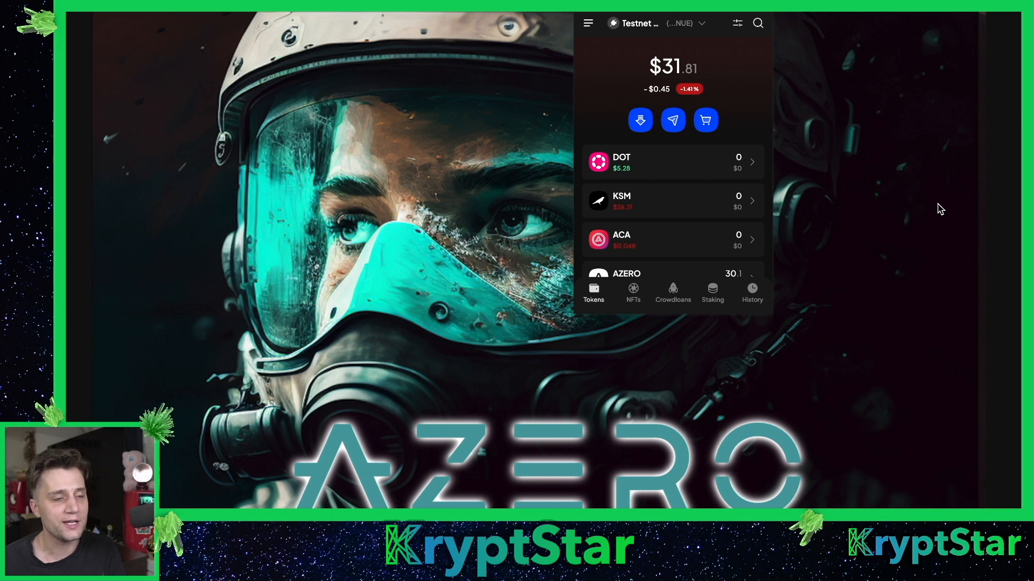
{"action": "mouse_move", "coordinate": [919, 211]}
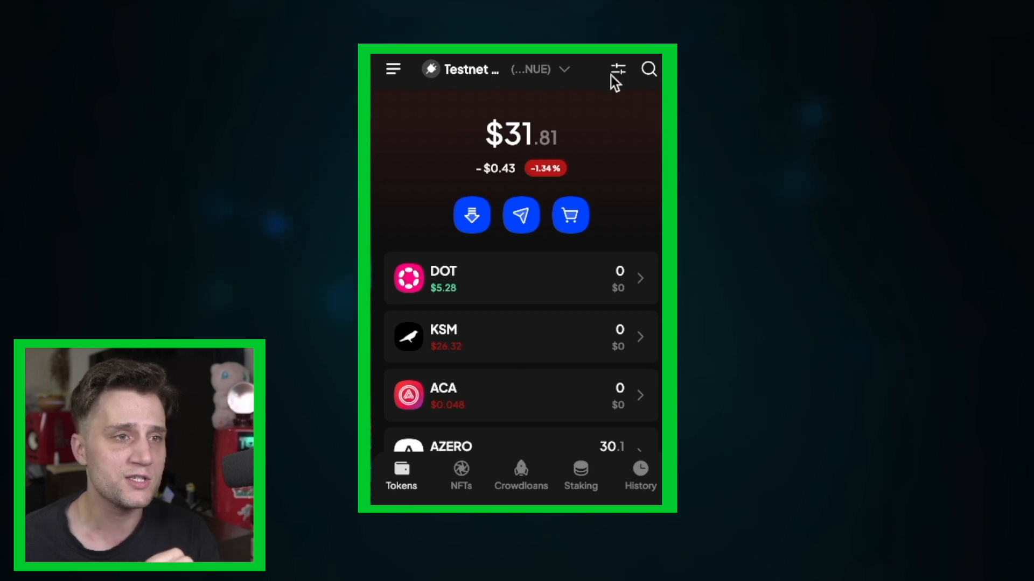
{"action": "mouse_move", "coordinate": [491, 248]}
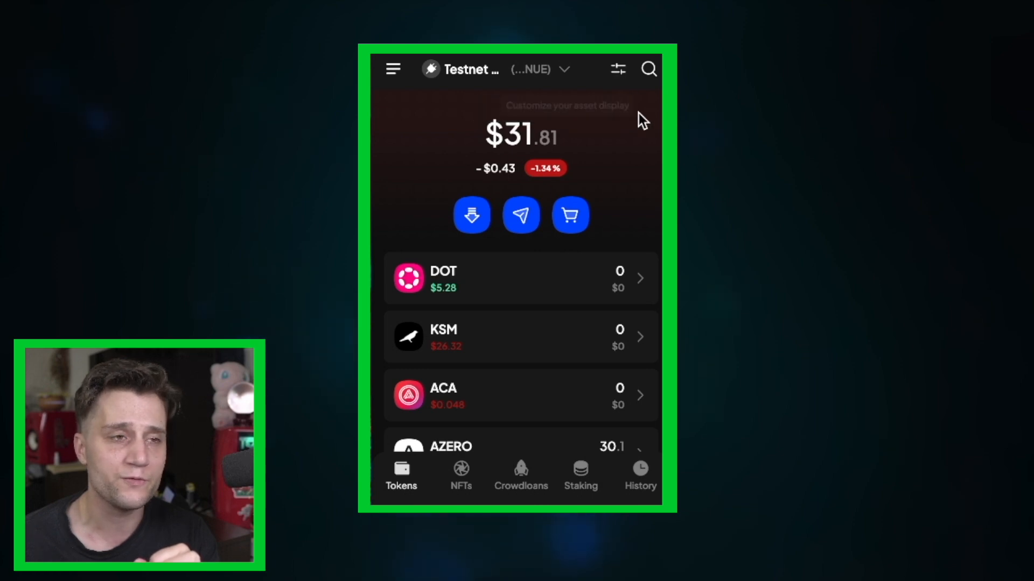
{"action": "mouse_move", "coordinate": [617, 69]}
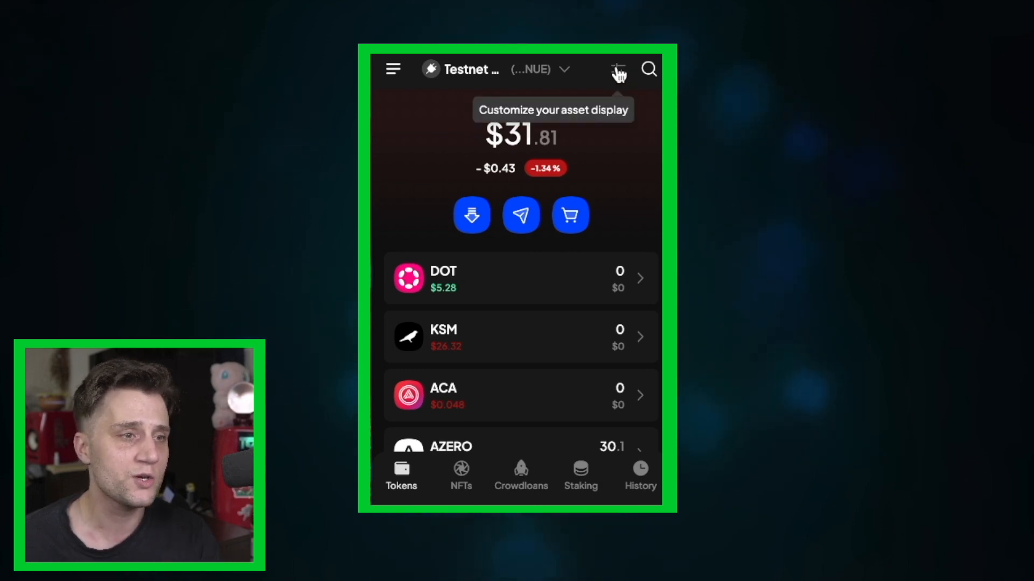
Step: Verify Aleph Zero is enabled in Customize asset display and return to the token list with 30.1 AZERO
{"action": "left_click", "coordinate": [618, 69]}
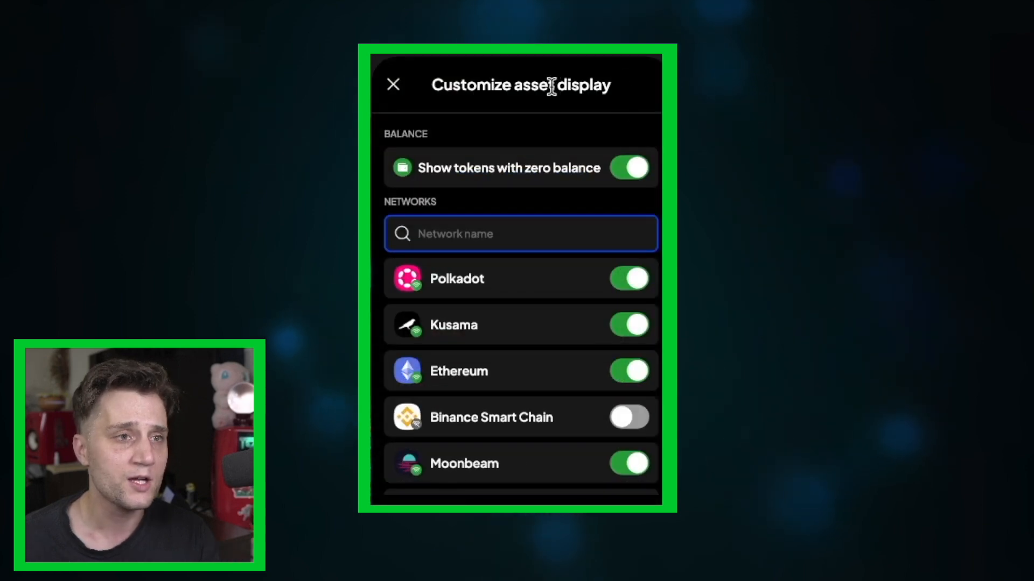
{"action": "type", "text": "a"}
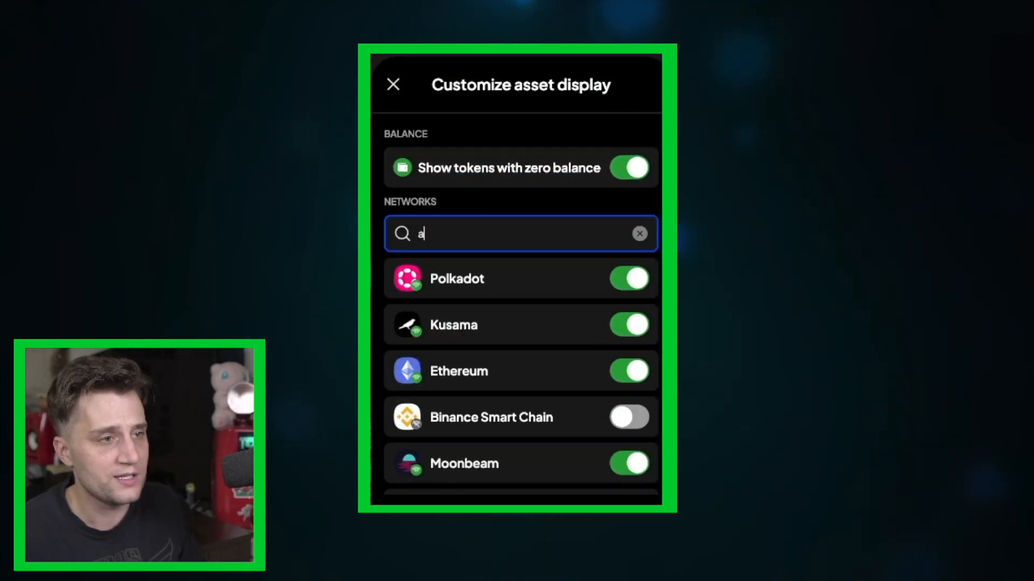
{"action": "type", "text": "leph"}
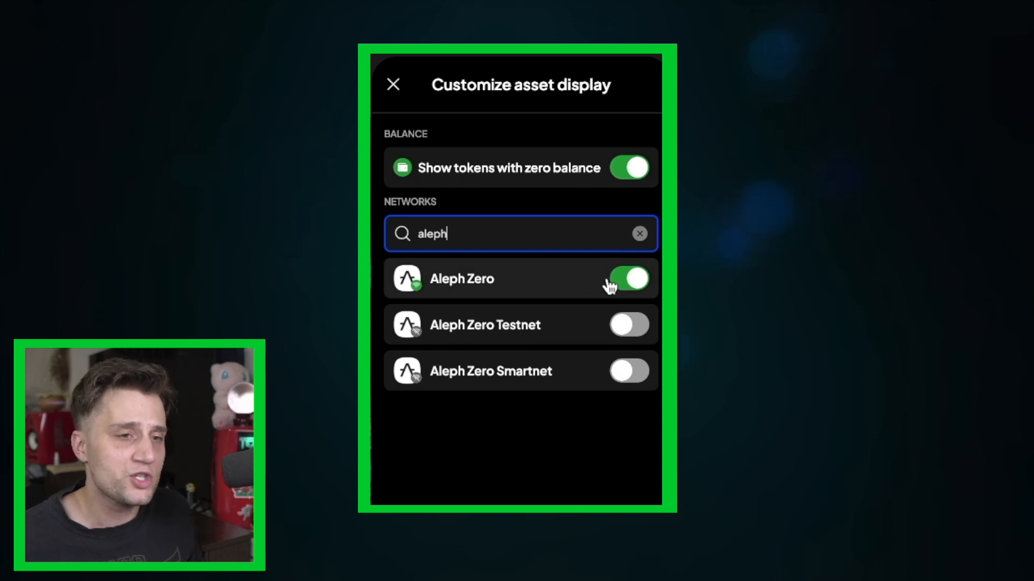
{"action": "left_click", "coordinate": [392, 84]}
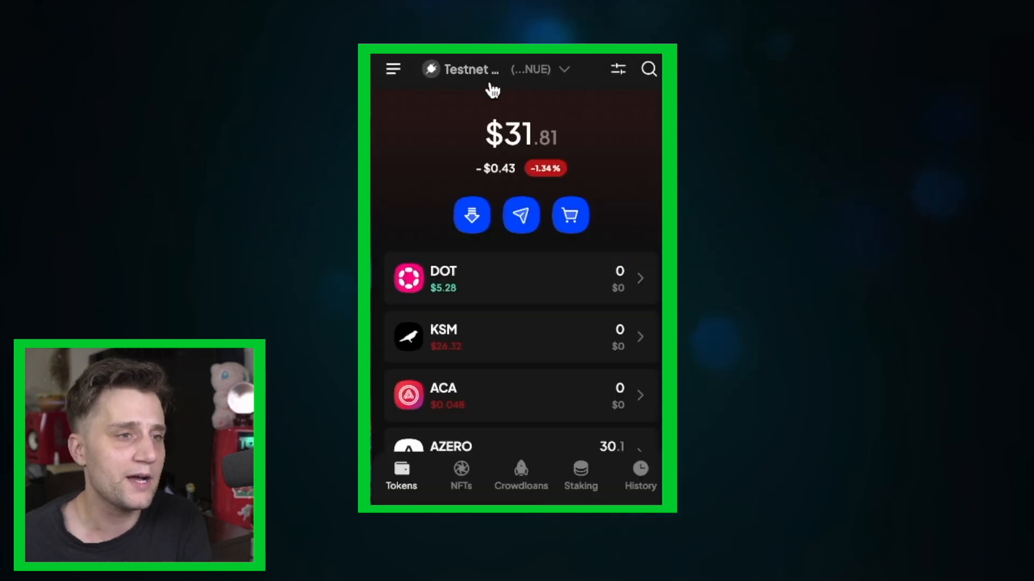
{"action": "scroll", "scroll_direction": "down", "scroll_amount": 3}
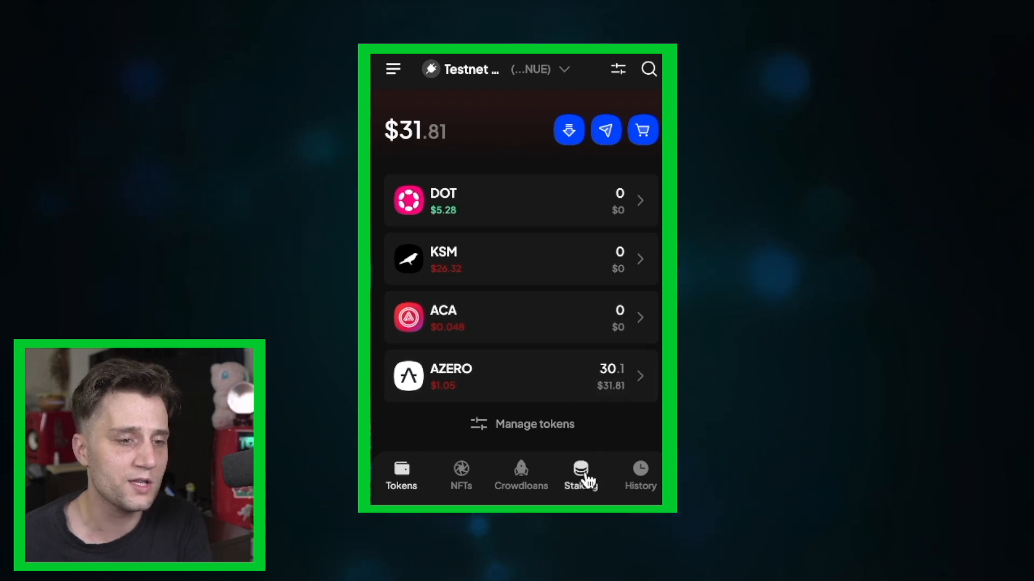
Step: Begin a new pooled stake for AZERO with 270 entered as the amount, exceeding the 30.1 balance
{"action": "left_click", "coordinate": [581, 472]}
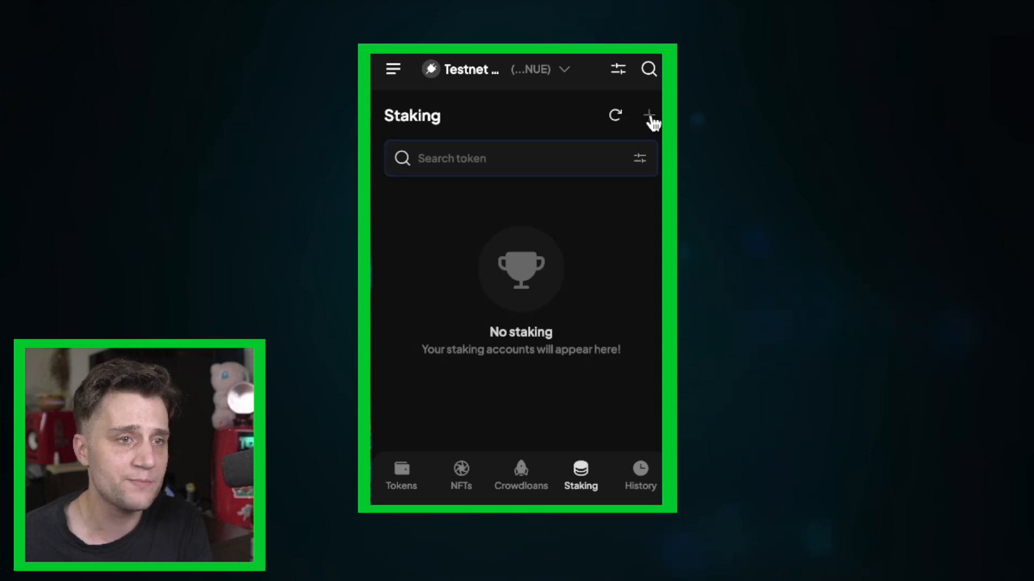
{"action": "left_click", "coordinate": [648, 114]}
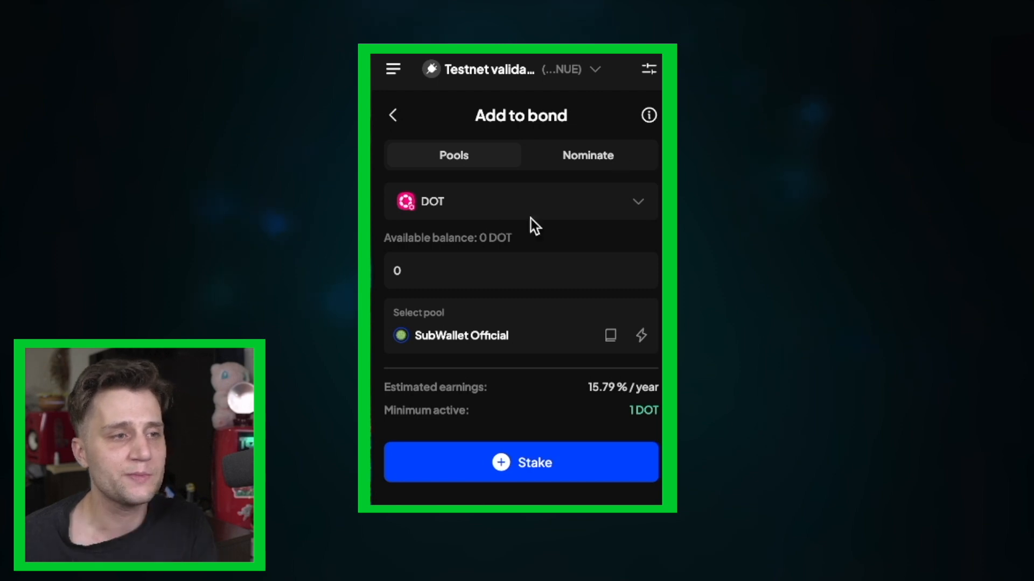
{"action": "left_click", "coordinate": [520, 202]}
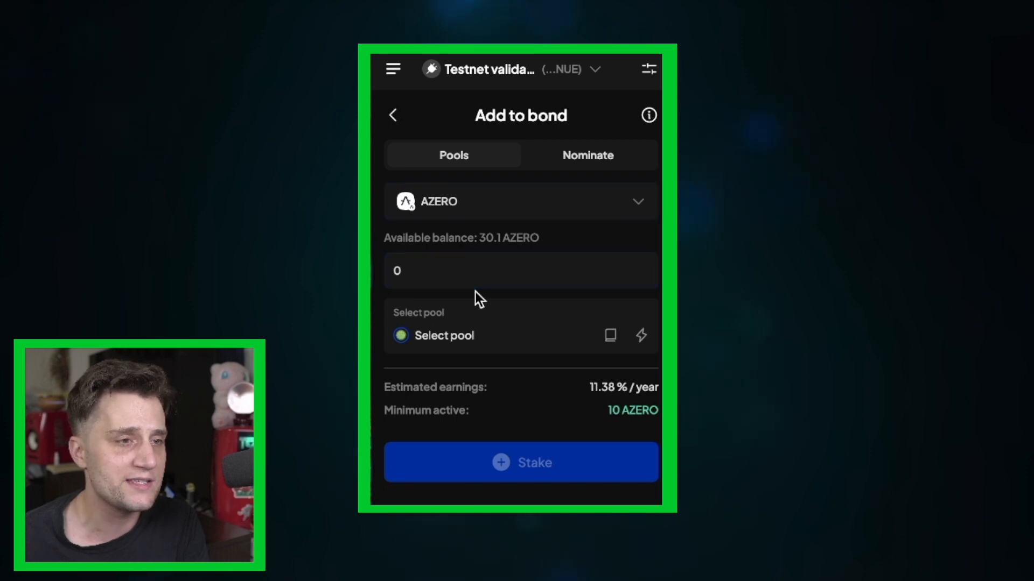
{"action": "left_click", "coordinate": [478, 270]}
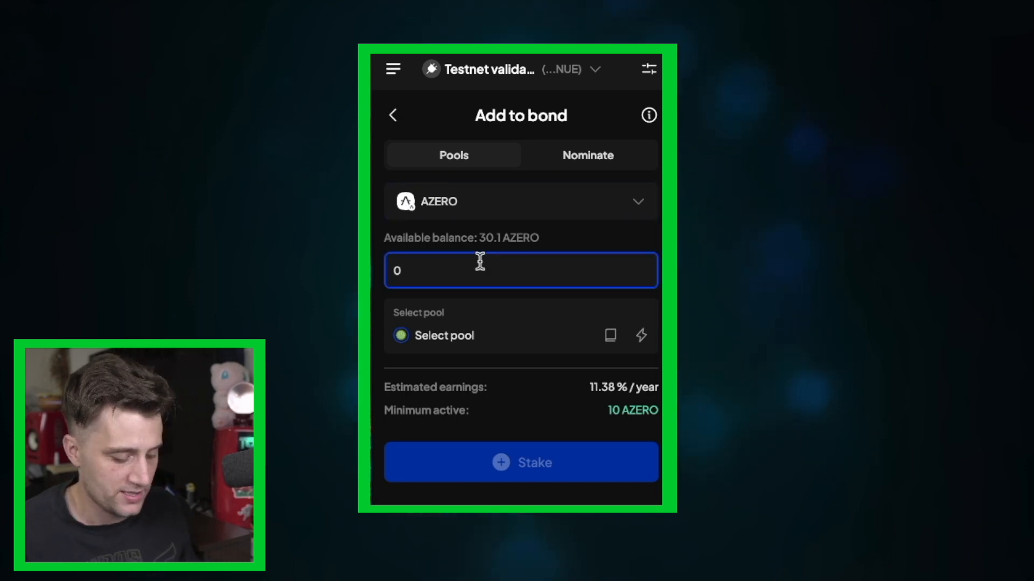
{"action": "type", "text": "270"}
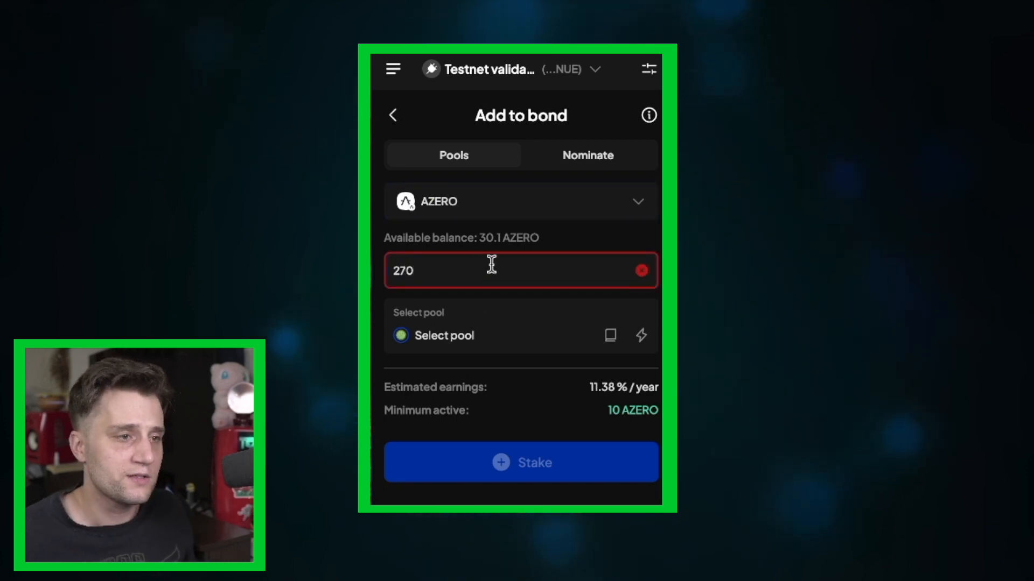
Step: Choose the Kryptstar Staking Pool for the 27 AZERO pooled stake
{"action": "left_click", "coordinate": [444, 336]}
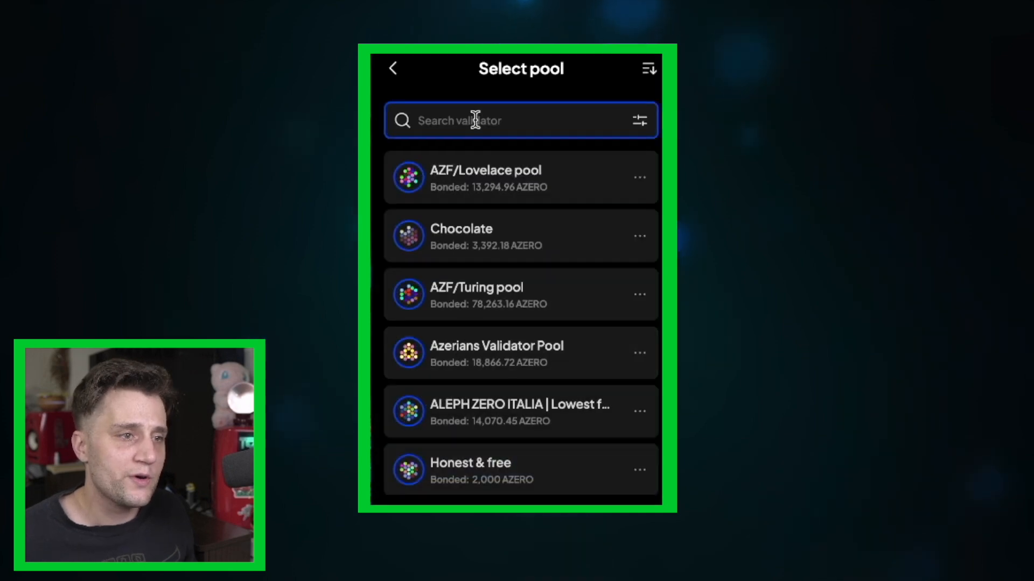
{"action": "type", "text": "kryp"}
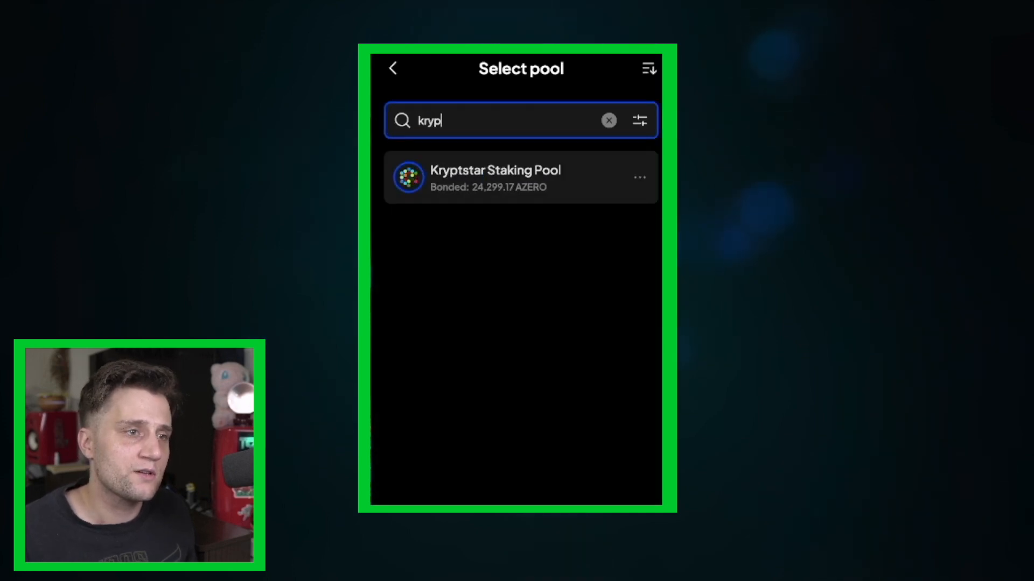
{"action": "left_click", "coordinate": [520, 178]}
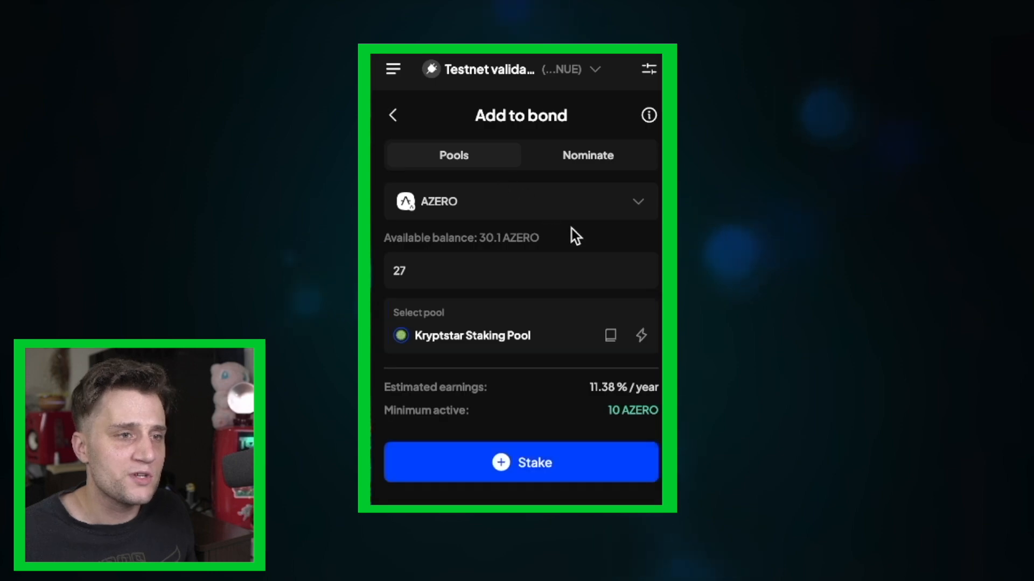
{"action": "mouse_move", "coordinate": [561, 492]}
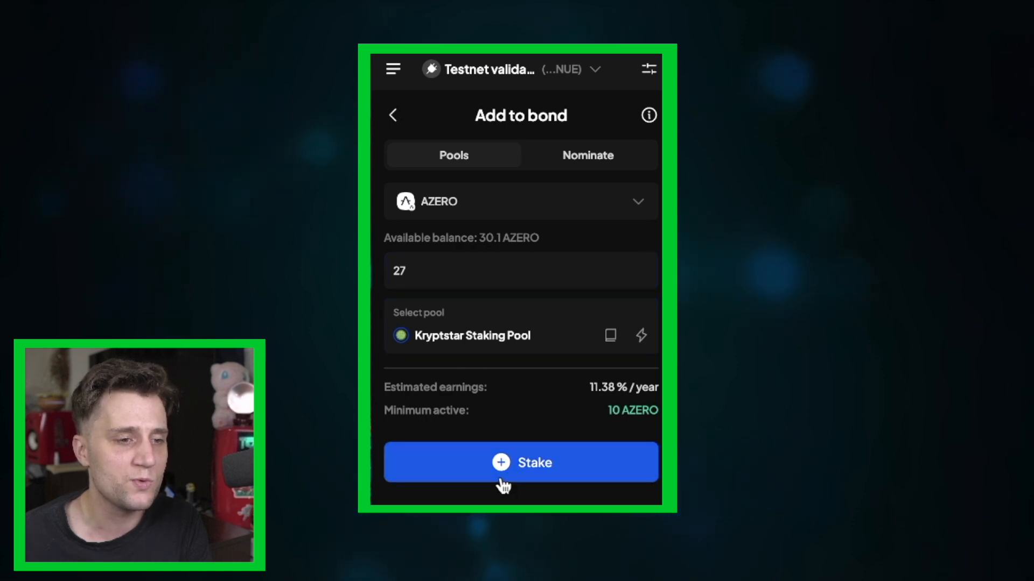
Step: Stake the 27 AZERO, approve the Add to bond transaction, and return home after success
{"action": "left_click", "coordinate": [521, 463]}
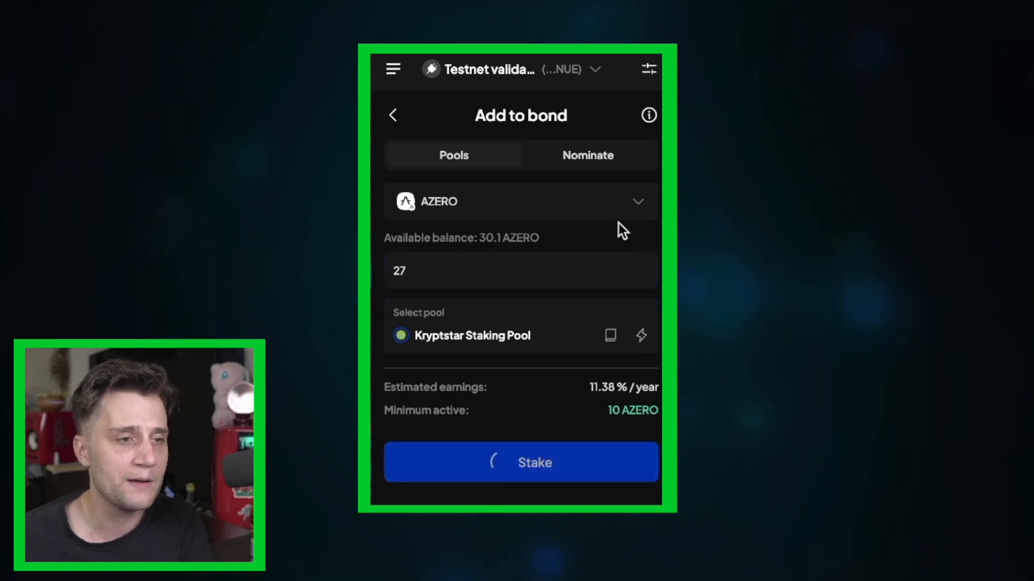
{"action": "left_click", "coordinate": [521, 462]}
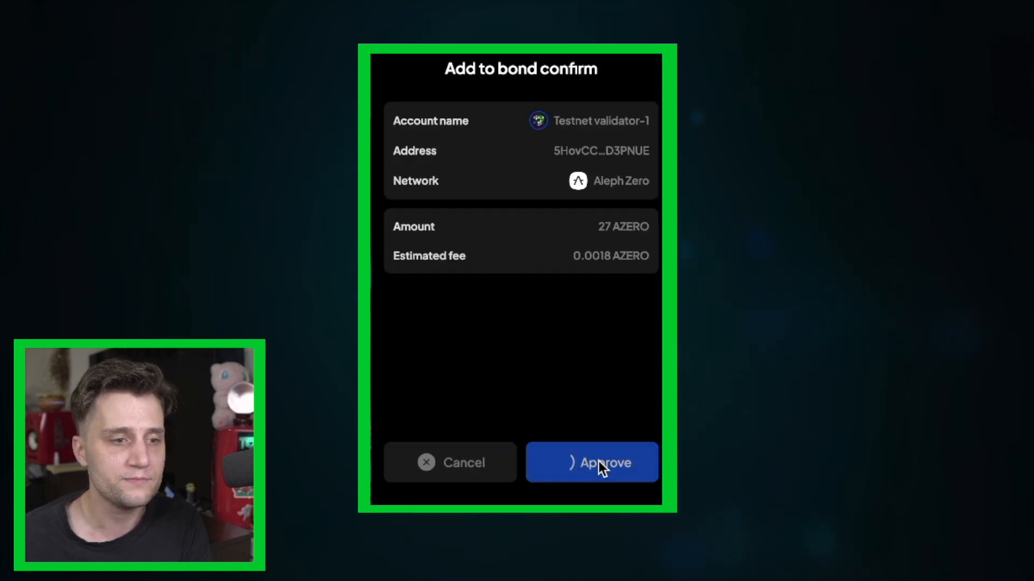
{"action": "left_click", "coordinate": [593, 463]}
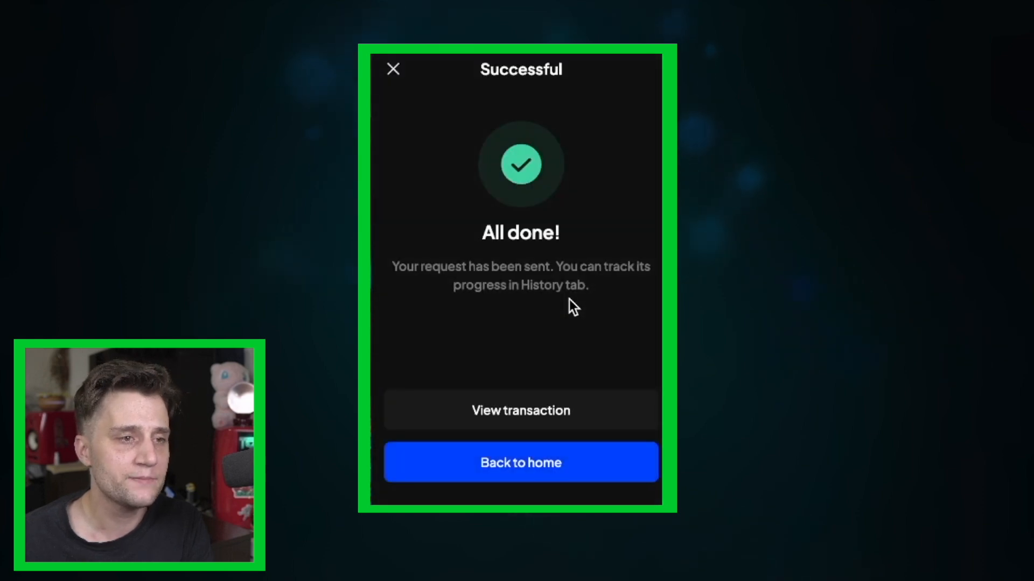
{"action": "mouse_move", "coordinate": [611, 165]}
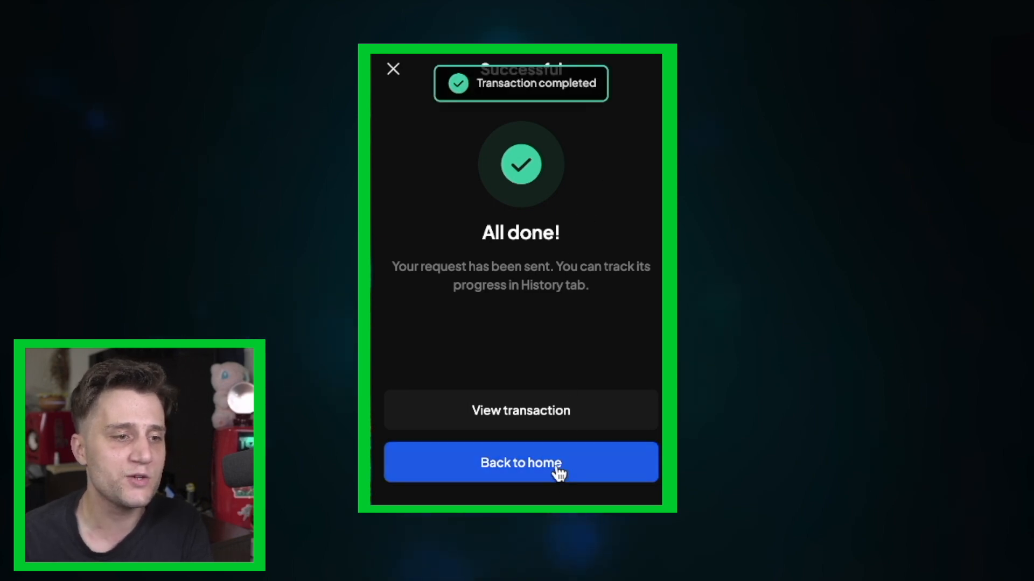
{"action": "left_click", "coordinate": [520, 463]}
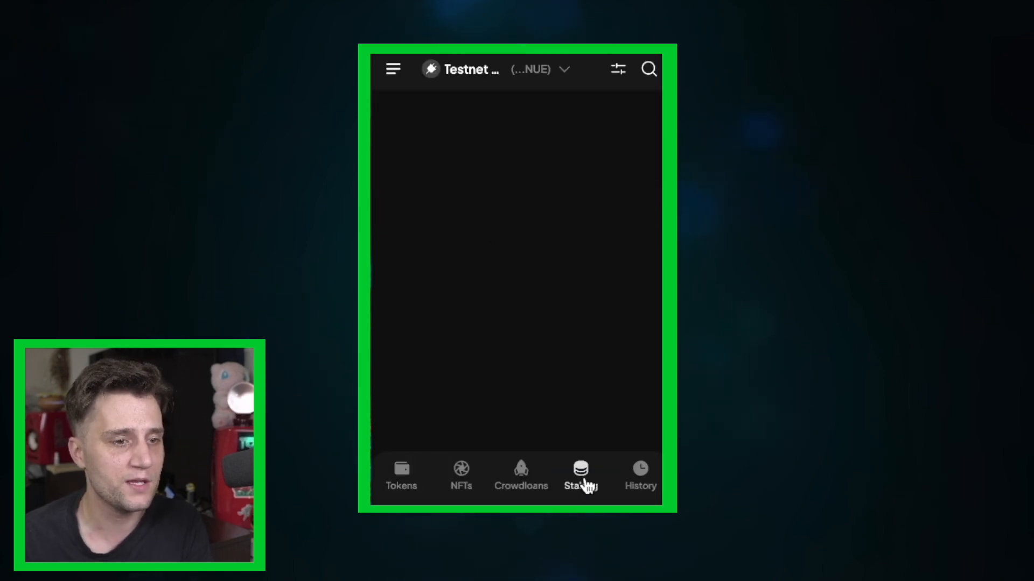
Step: View the pooled AZERO stake details showing 27 AZERO actively earning rewards
{"action": "left_click", "coordinate": [580, 476]}
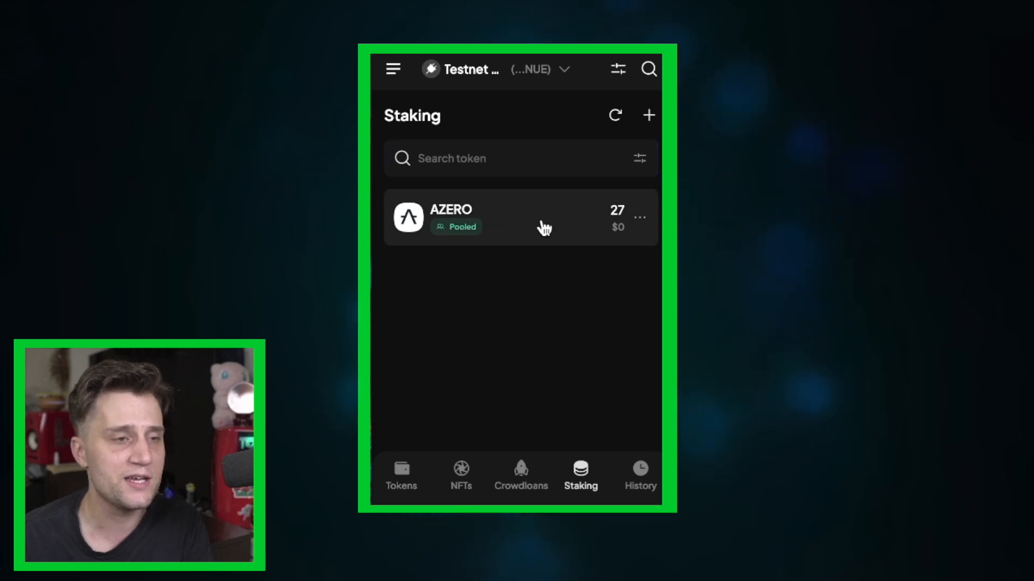
{"action": "left_click", "coordinate": [518, 226]}
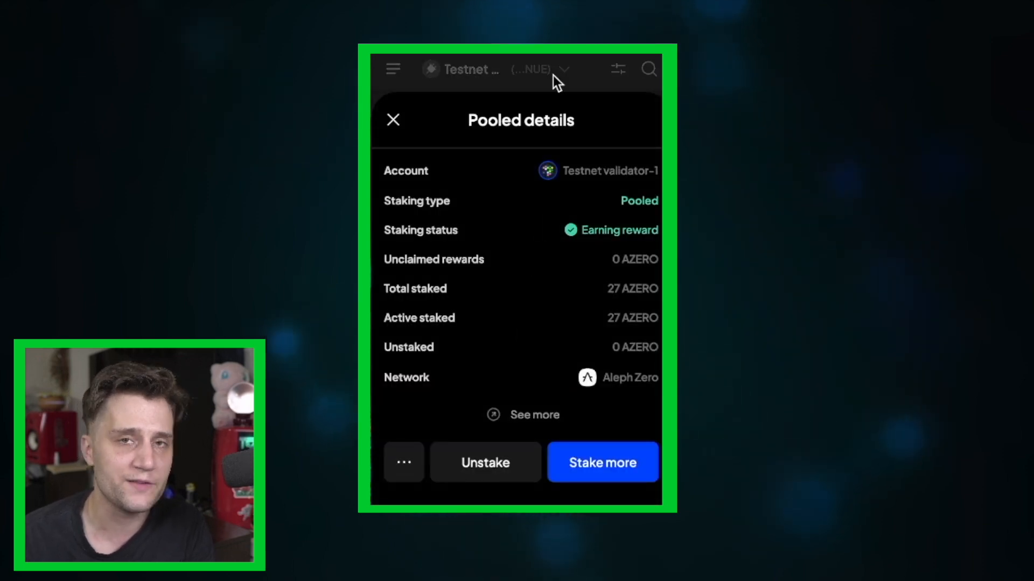
{"action": "mouse_move", "coordinate": [568, 306]}
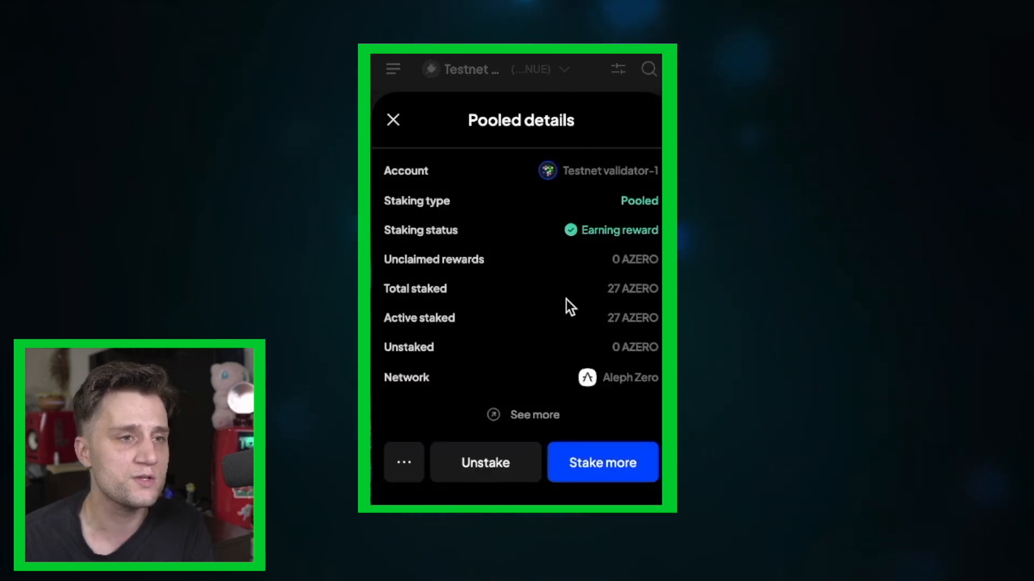
{"action": "mouse_move", "coordinate": [563, 198]}
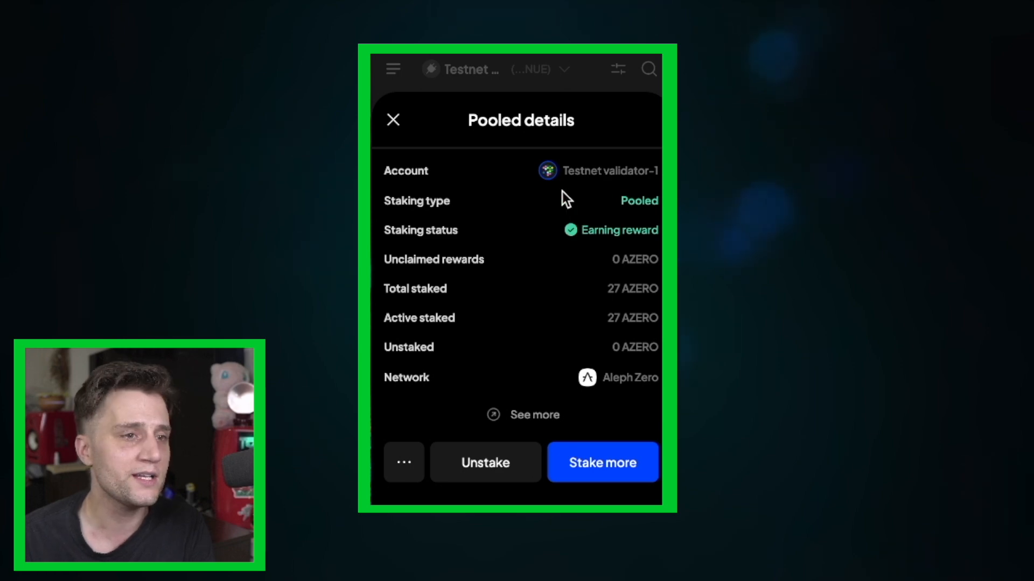
{"action": "mouse_move", "coordinate": [558, 109]}
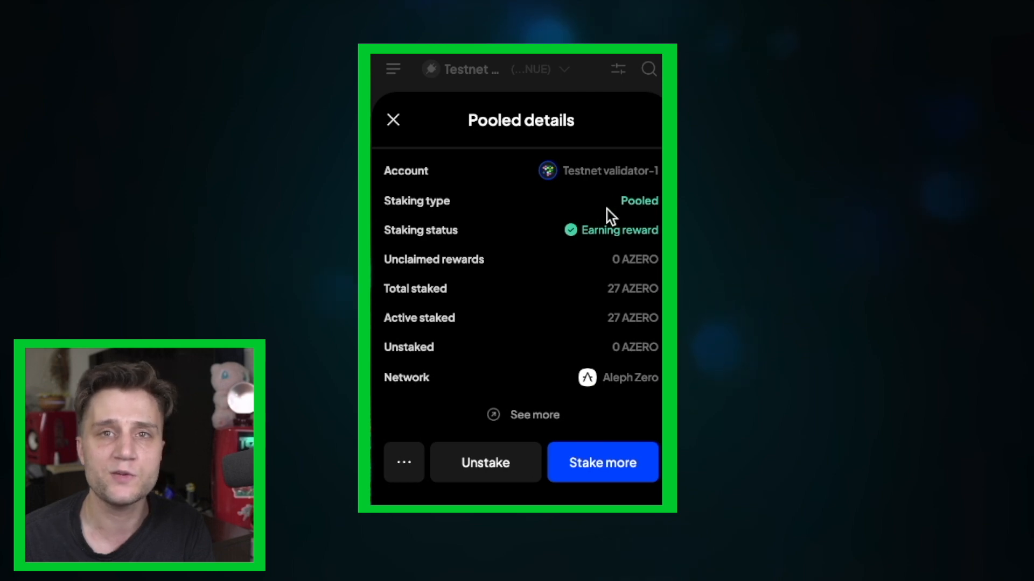
{"action": "mouse_move", "coordinate": [506, 170]}
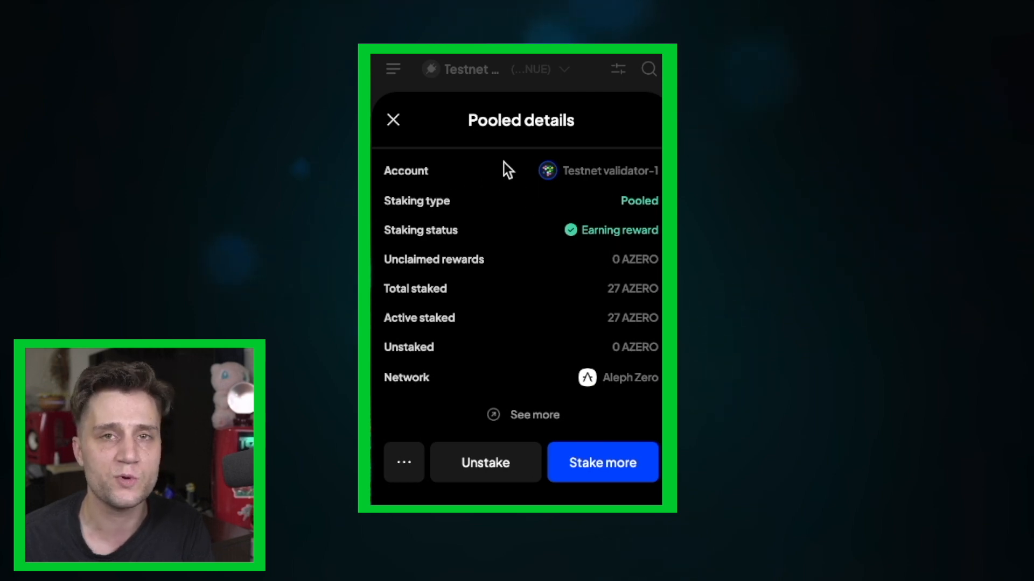